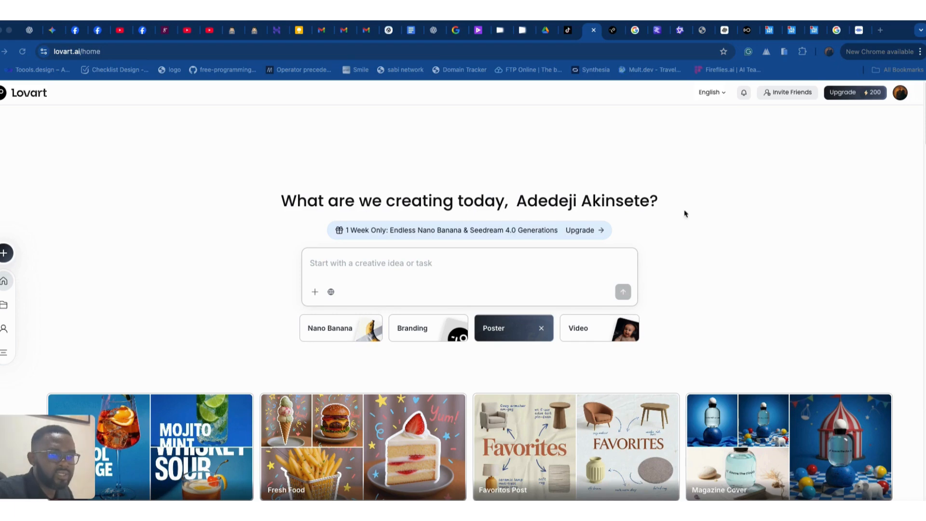
{"action": "mouse_move", "coordinate": [709, 299]}
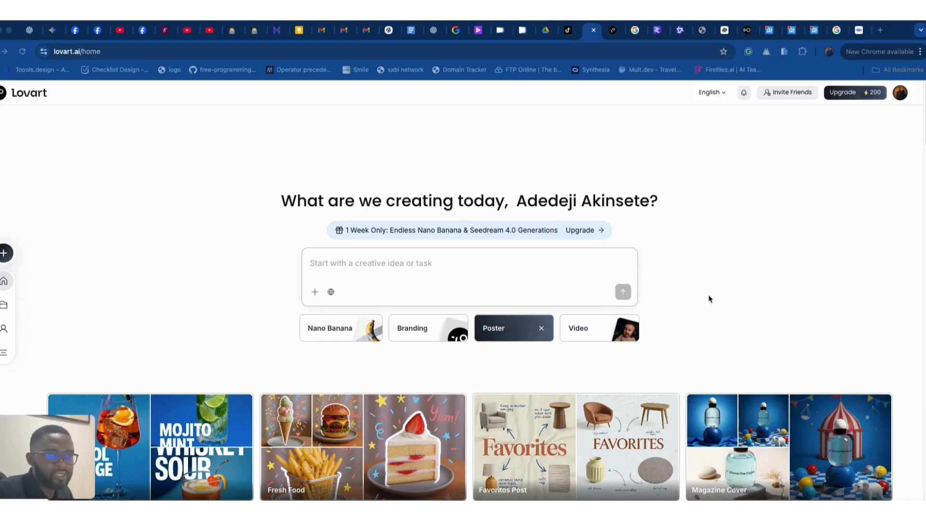
{"action": "mouse_move", "coordinate": [692, 295]}
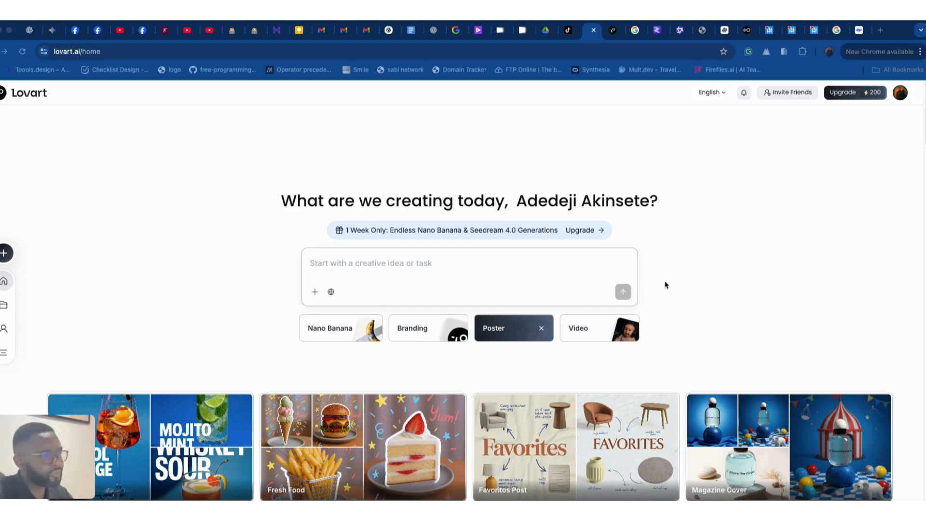
{"action": "mouse_move", "coordinate": [663, 283]}
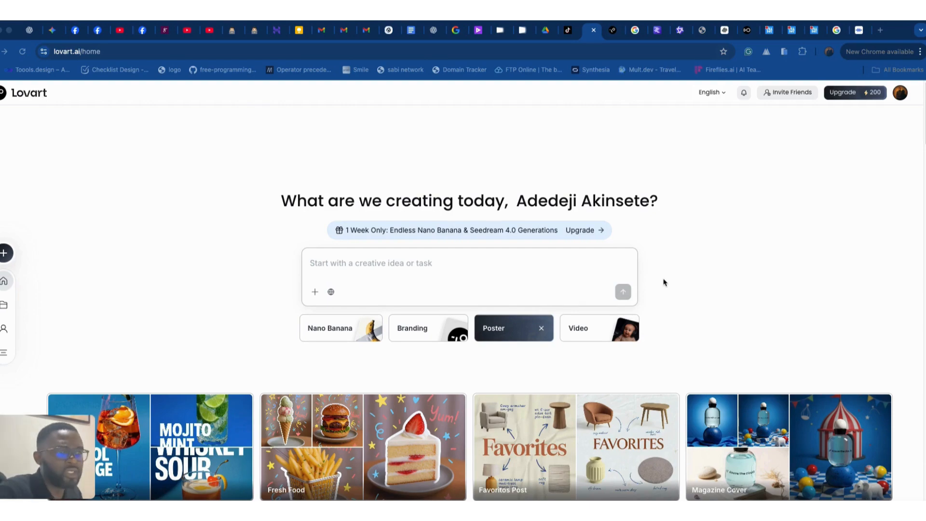
Scroll down through the community gallery of poster, packaging and portrait examples.
{"action": "scroll", "scroll_direction": "down", "scroll_amount": 3}
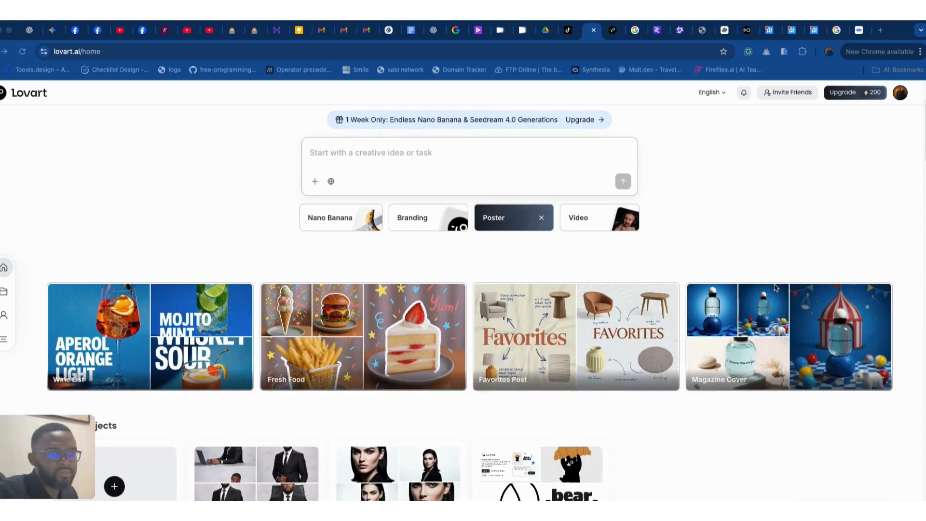
{"action": "scroll", "scroll_direction": "down", "scroll_amount": 3}
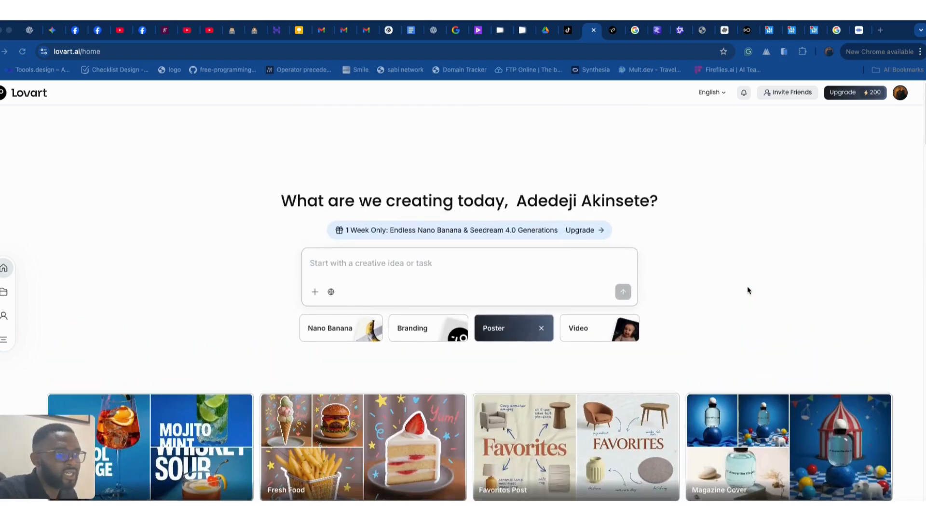
{"action": "scroll", "scroll_direction": "down", "scroll_amount": 3}
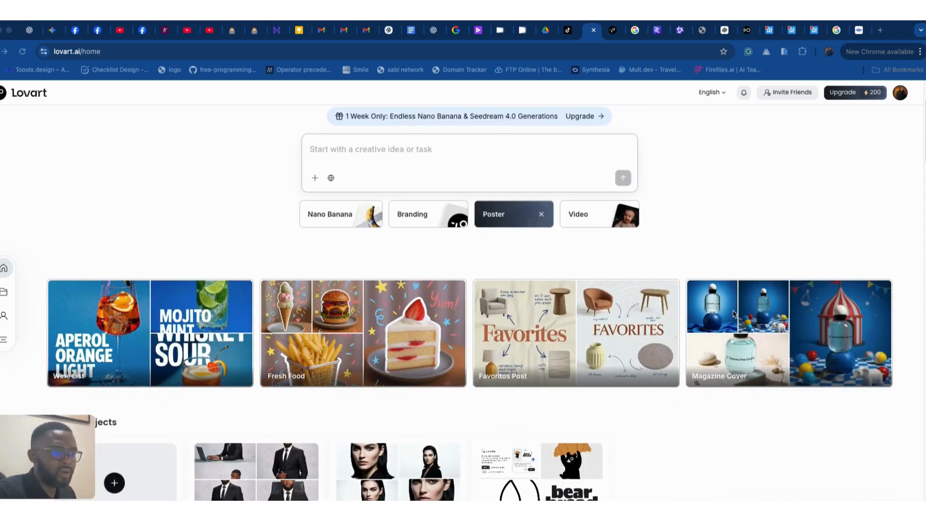
{"action": "mouse_move", "coordinate": [756, 295]}
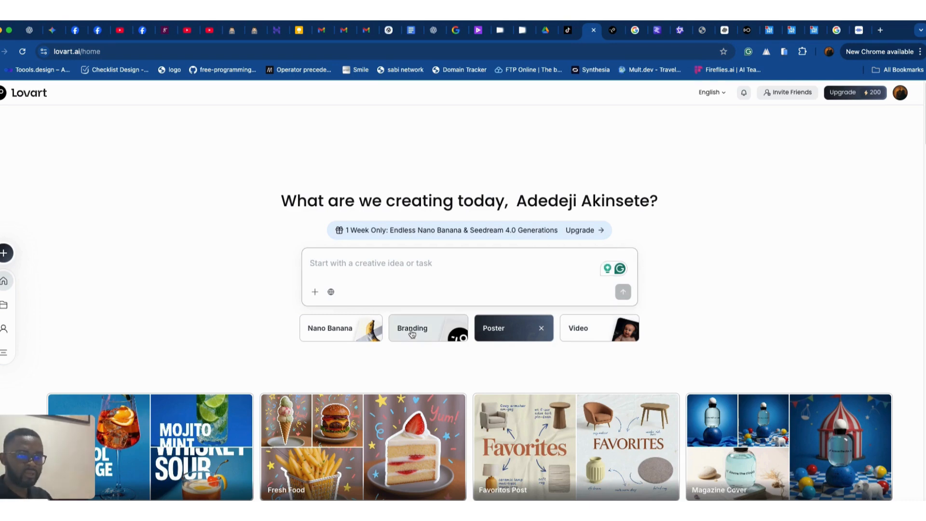
{"action": "scroll", "scroll_direction": "down", "scroll_amount": 3}
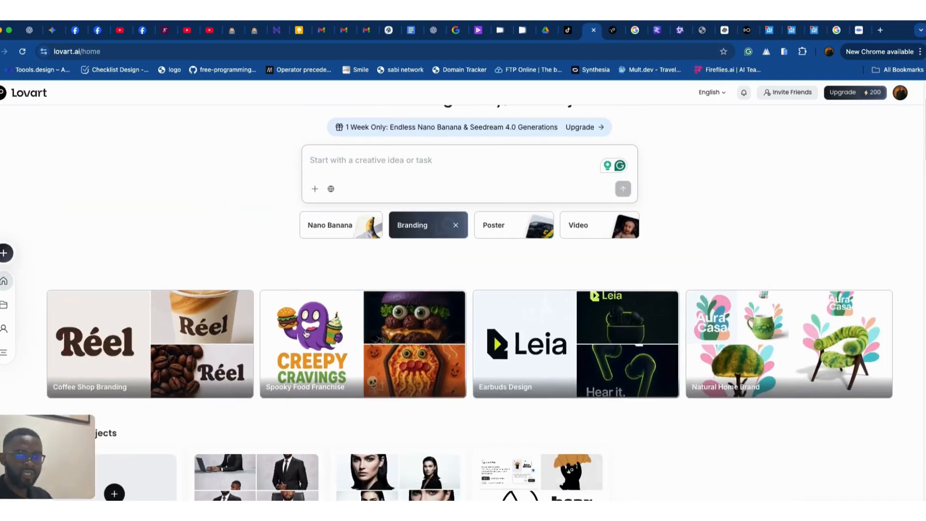
{"action": "scroll", "scroll_direction": "down", "scroll_amount": 3}
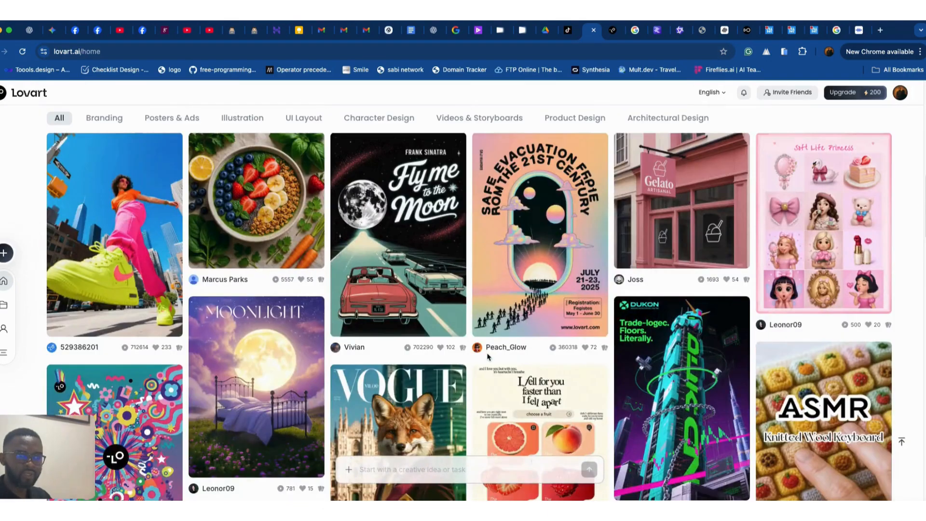
{"action": "scroll", "scroll_direction": "down", "scroll_amount": 3}
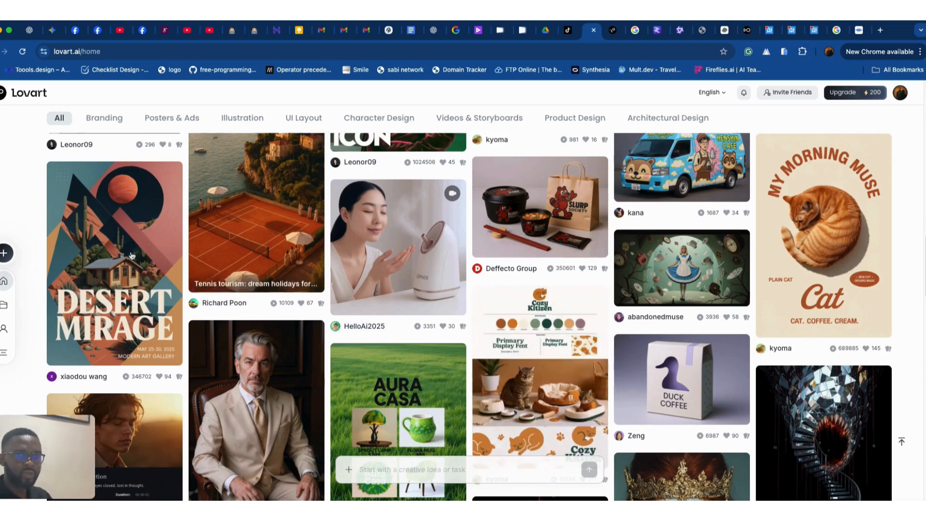
{"action": "scroll", "scroll_direction": "down", "scroll_amount": 3}
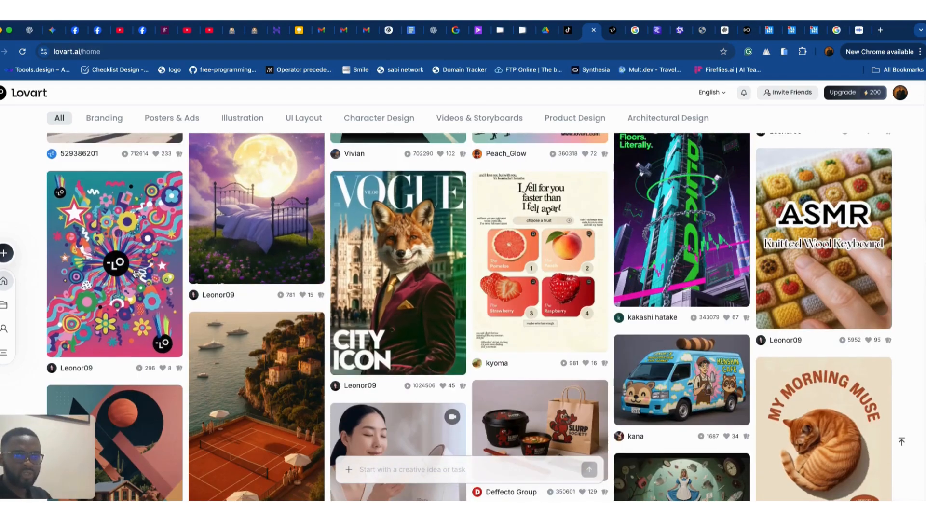
{"action": "scroll", "scroll_direction": "down", "scroll_amount": 3}
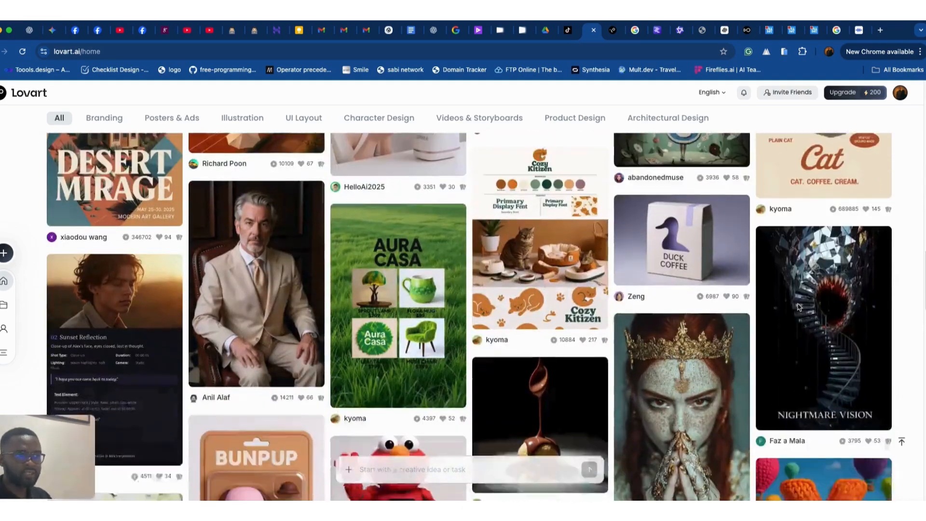
{"action": "scroll", "scroll_direction": "down", "scroll_amount": 3}
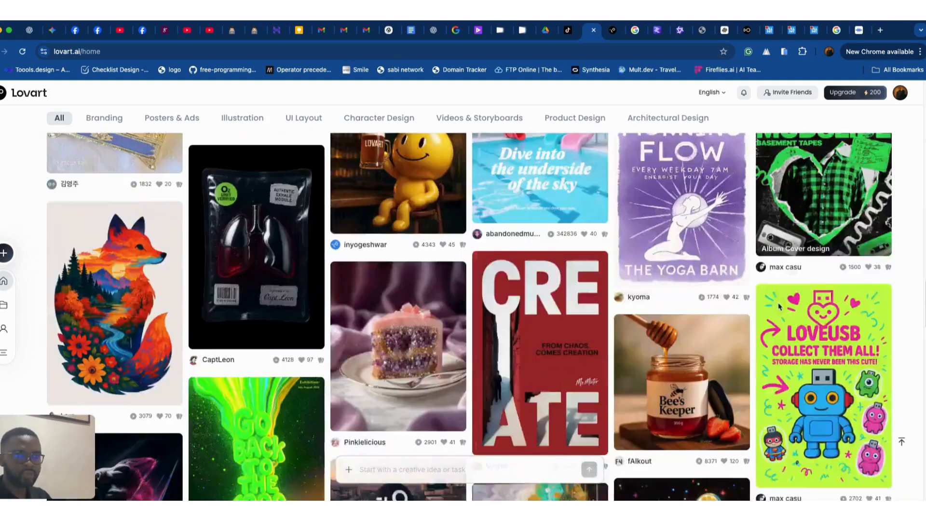
{"action": "scroll", "scroll_direction": "down", "scroll_amount": 3}
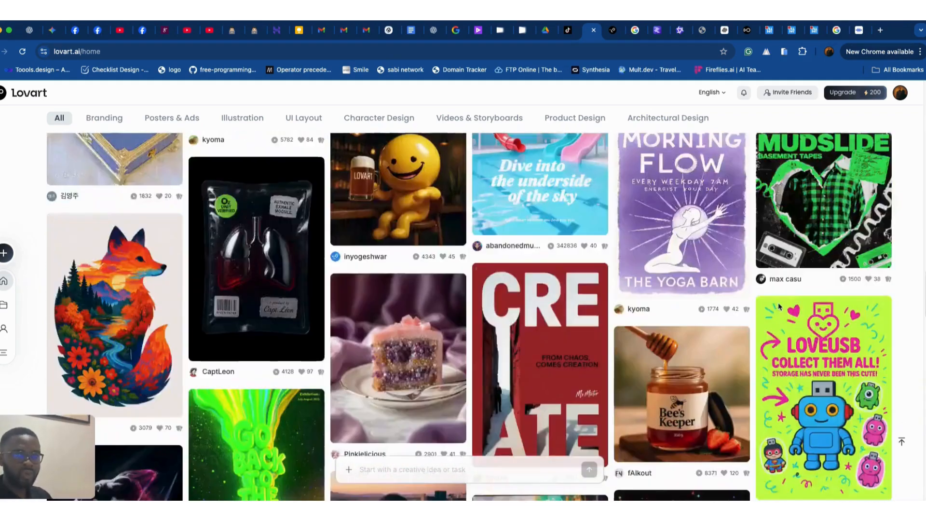
{"action": "scroll", "scroll_direction": "down", "scroll_amount": 3}
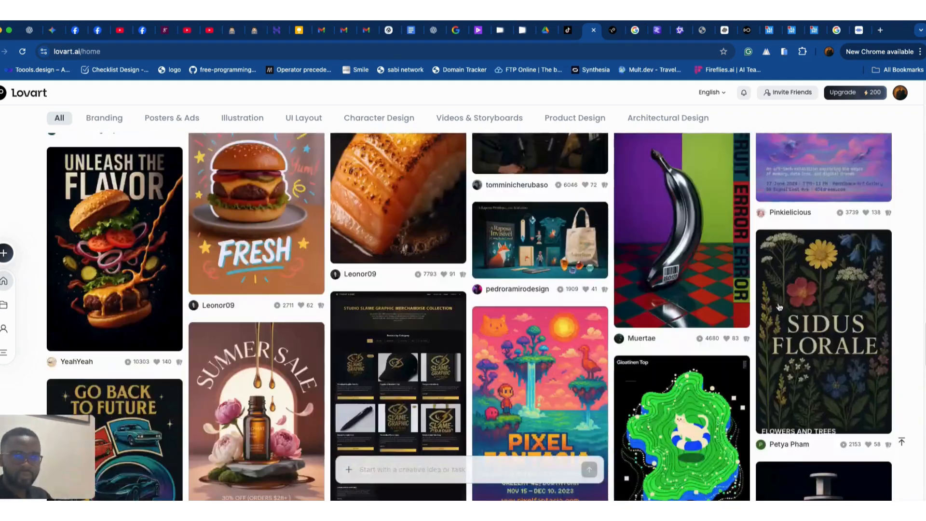
{"action": "scroll", "scroll_direction": "down", "scroll_amount": 3}
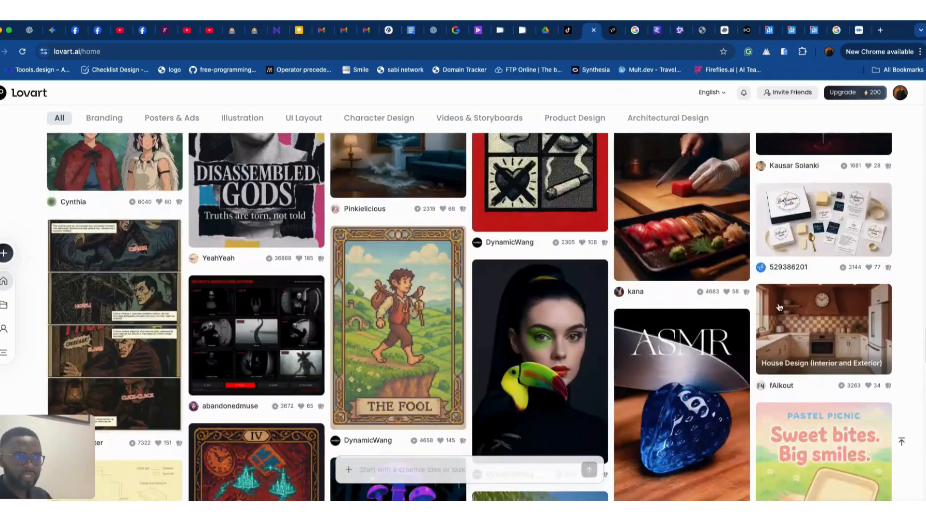
{"action": "scroll", "scroll_direction": "down", "scroll_amount": 3}
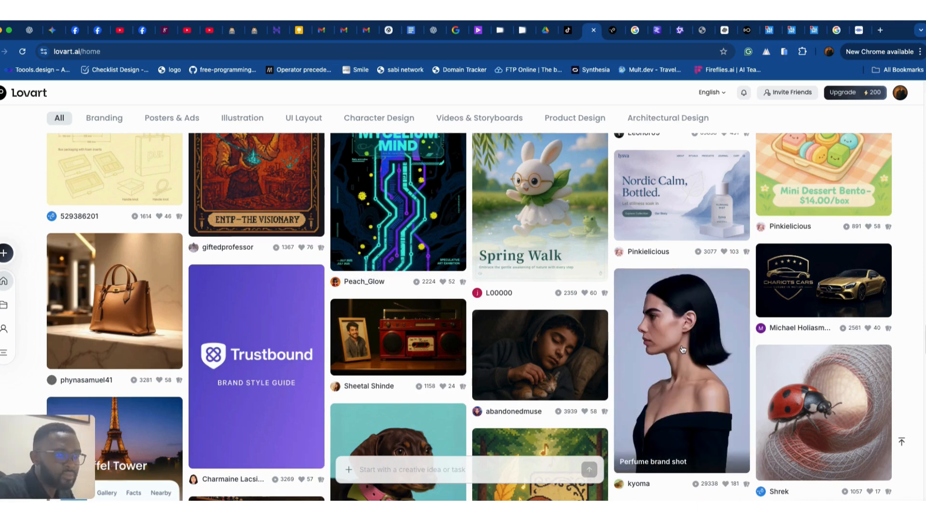
Open the Perfume brand shot case and scroll through its portrait prompt.
{"action": "left_click", "coordinate": [681, 366]}
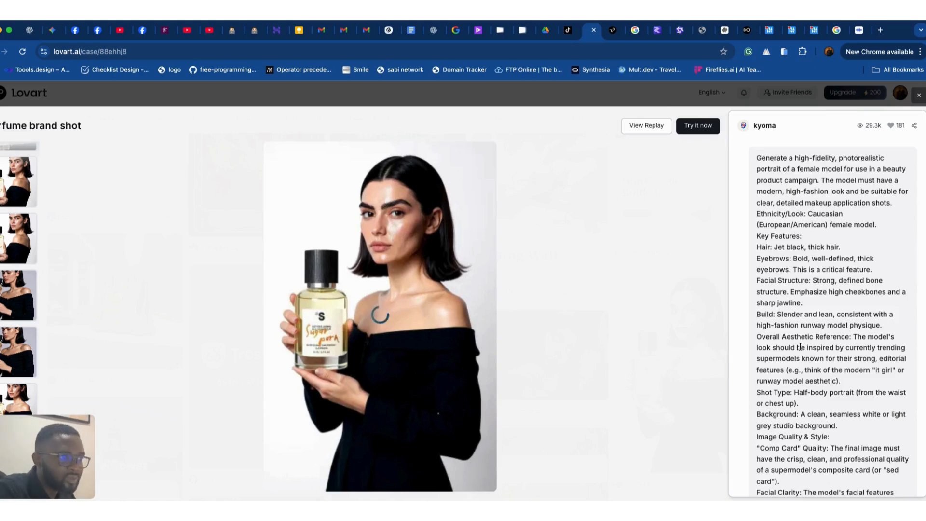
{"action": "mouse_move", "coordinate": [755, 170]}
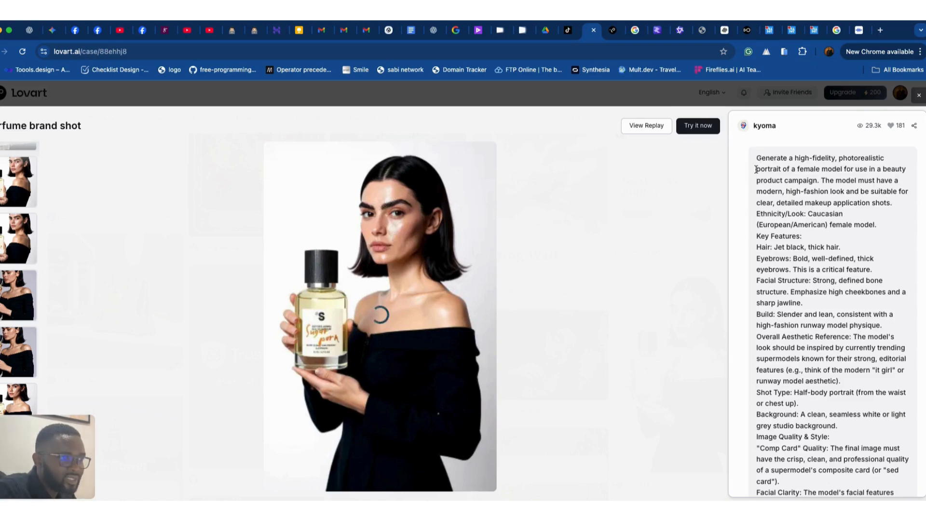
{"action": "scroll", "scroll_direction": "down", "scroll_amount": 3}
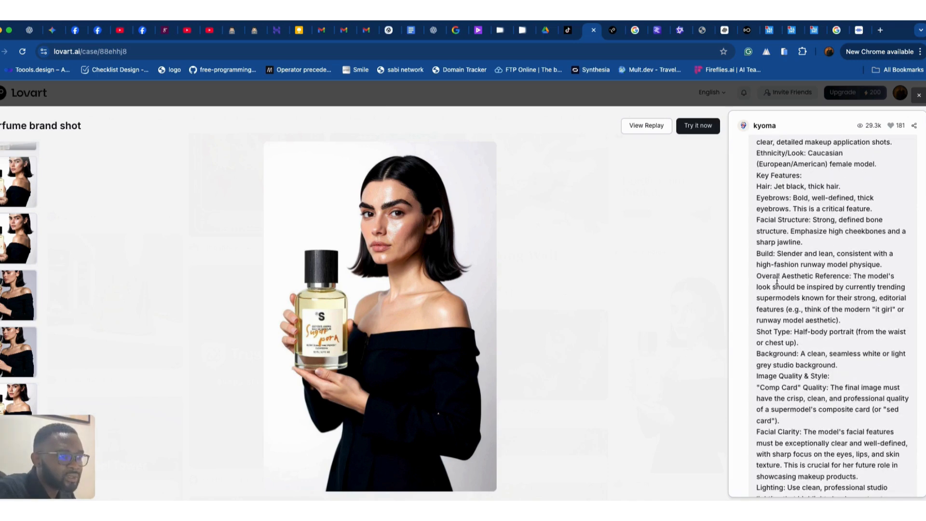
{"action": "scroll", "scroll_direction": "up", "scroll_amount": 3}
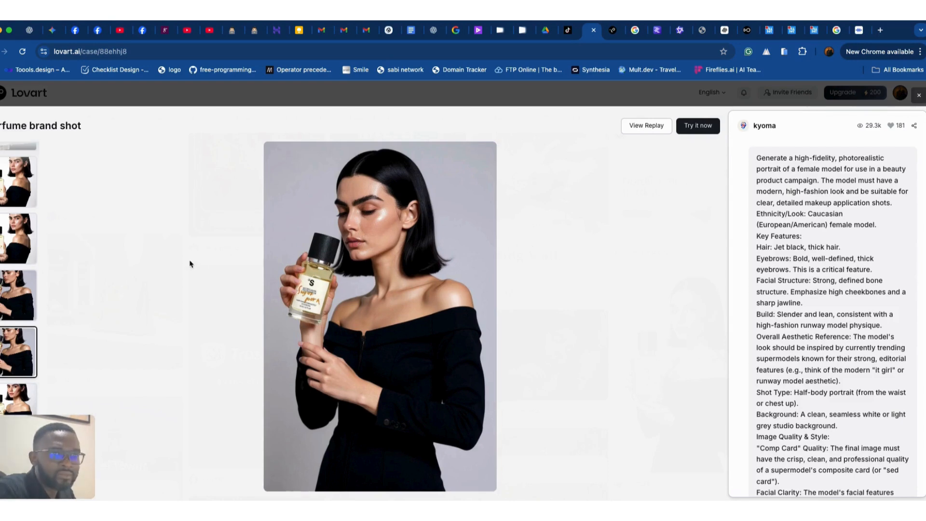
{"action": "scroll", "scroll_direction": "down", "scroll_amount": 3}
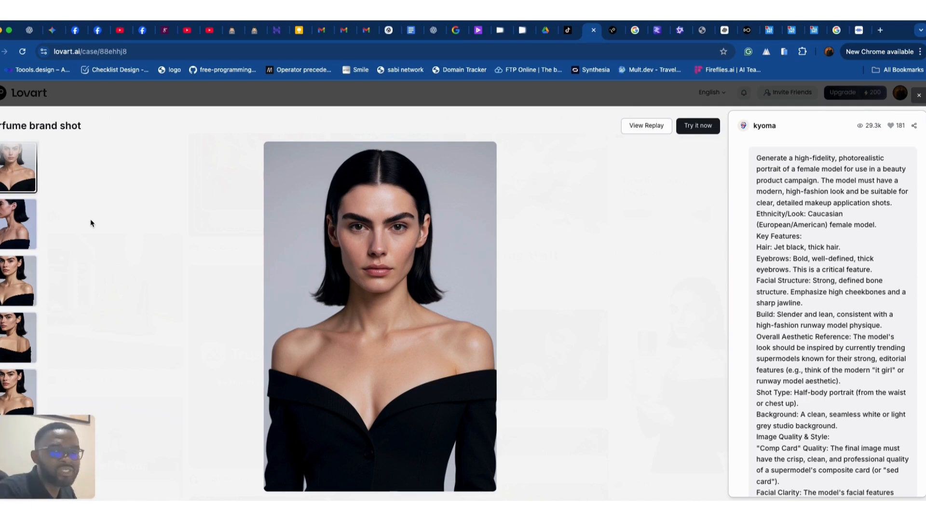
View the front, side-profile, three-quarter, bottle-beside-face and smelling-perfume model shots.
{"action": "left_click", "coordinate": [19, 223]}
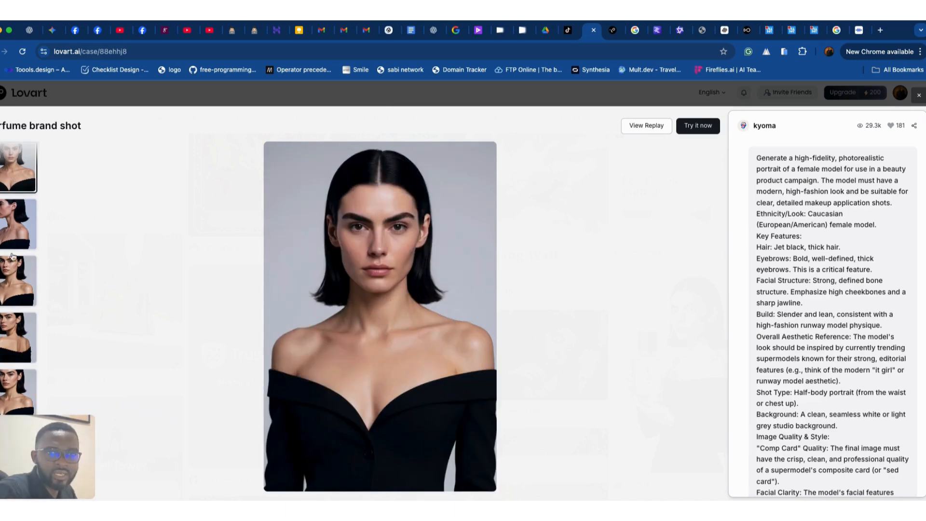
{"action": "left_click", "coordinate": [19, 223]}
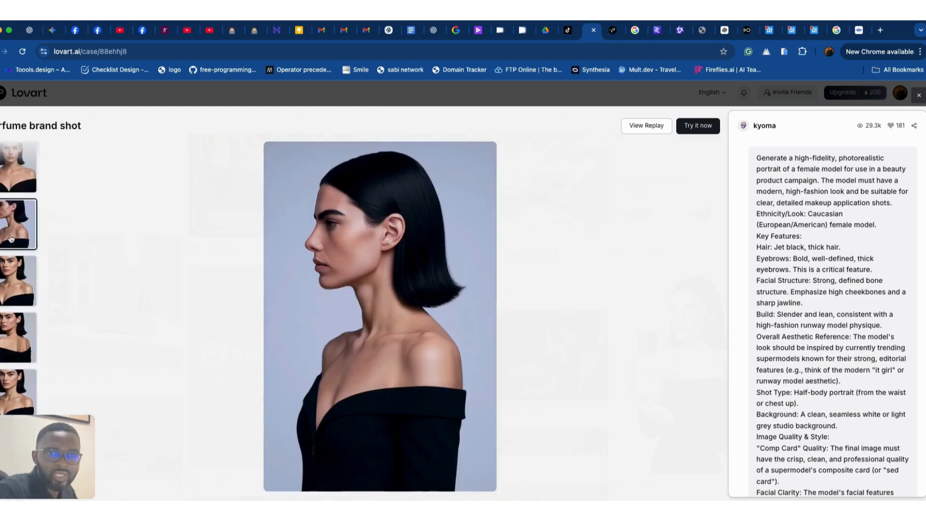
{"action": "left_click", "coordinate": [19, 281]}
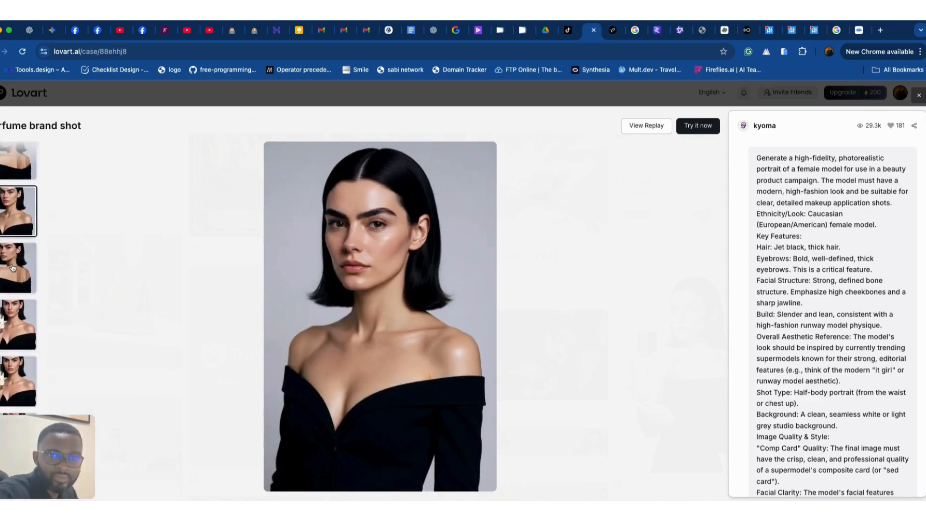
{"action": "left_click", "coordinate": [19, 316]}
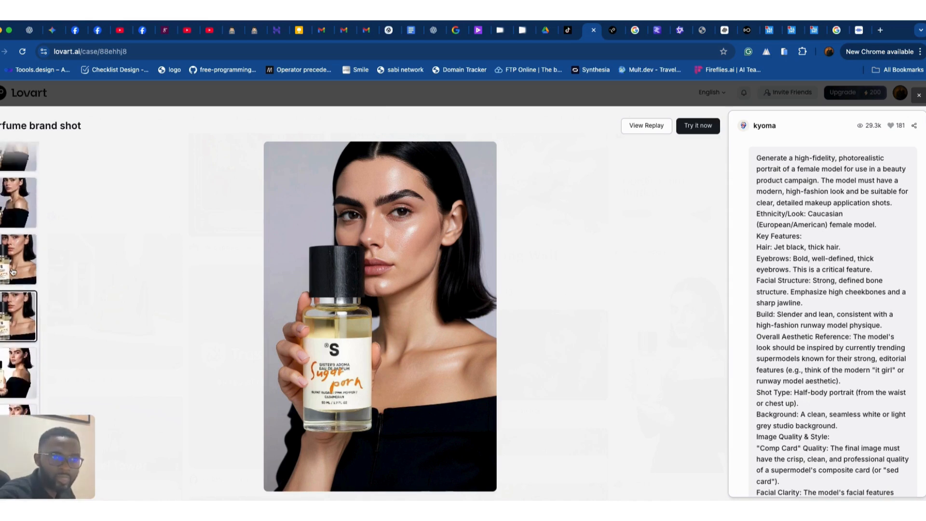
{"action": "left_click", "coordinate": [19, 372]}
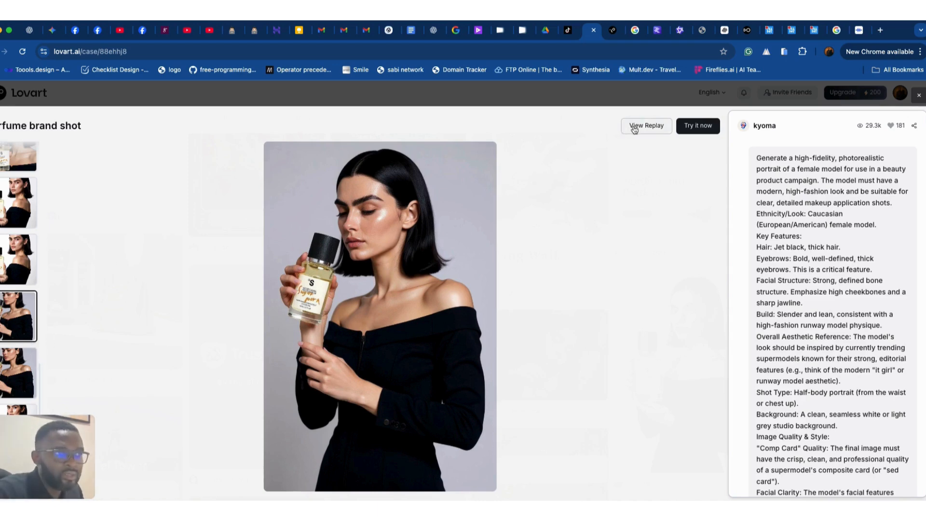
Play back the case's generation, view the last perfume shot, and scroll the prompt.
{"action": "left_click", "coordinate": [645, 126]}
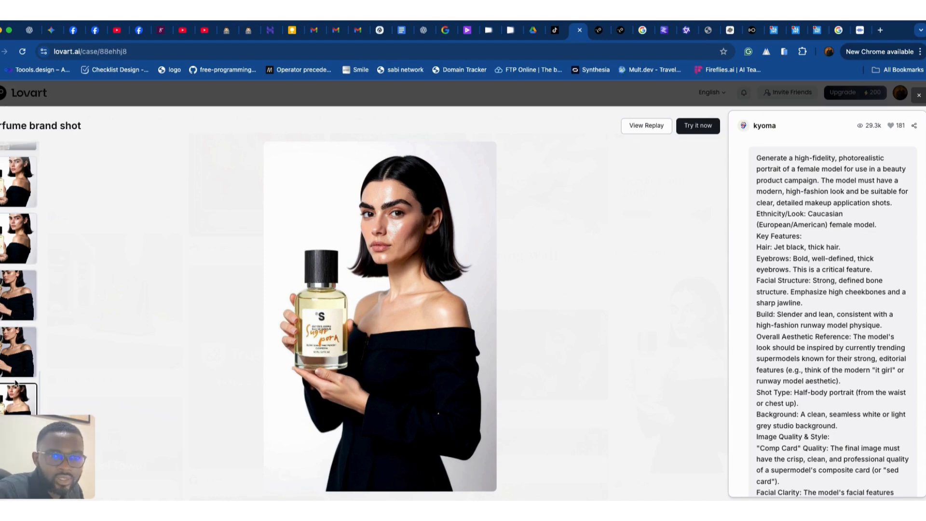
{"action": "left_click", "coordinate": [646, 126]}
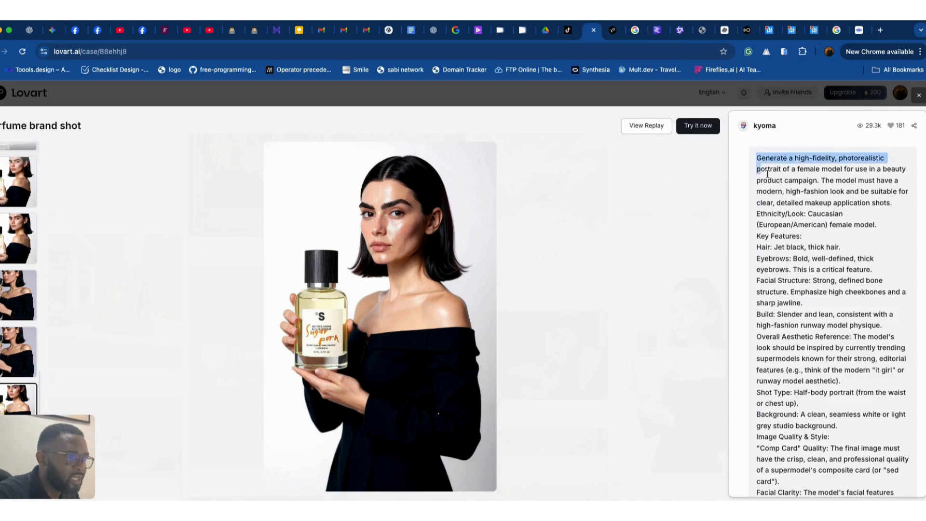
{"action": "scroll", "scroll_direction": "down", "scroll_amount": 3}
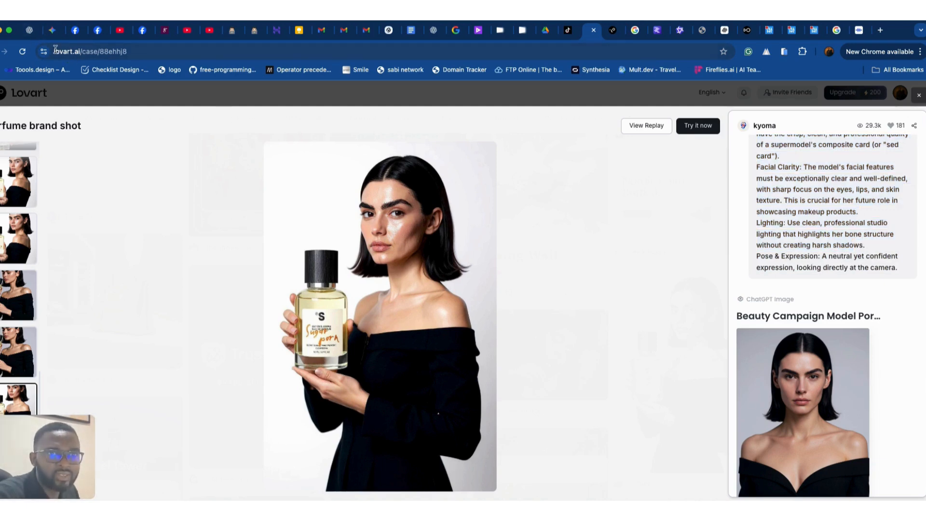
{"action": "mouse_move", "coordinate": [647, 97]}
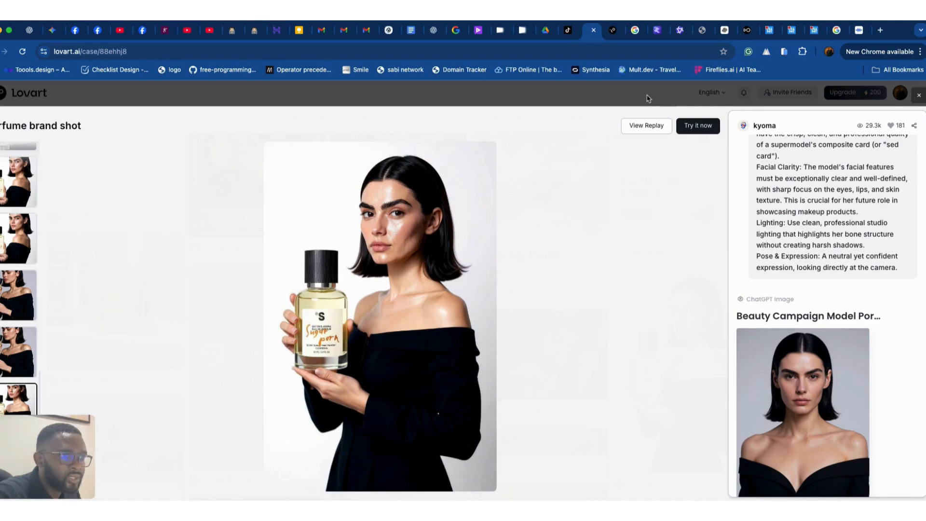
{"action": "mouse_move", "coordinate": [660, 282]}
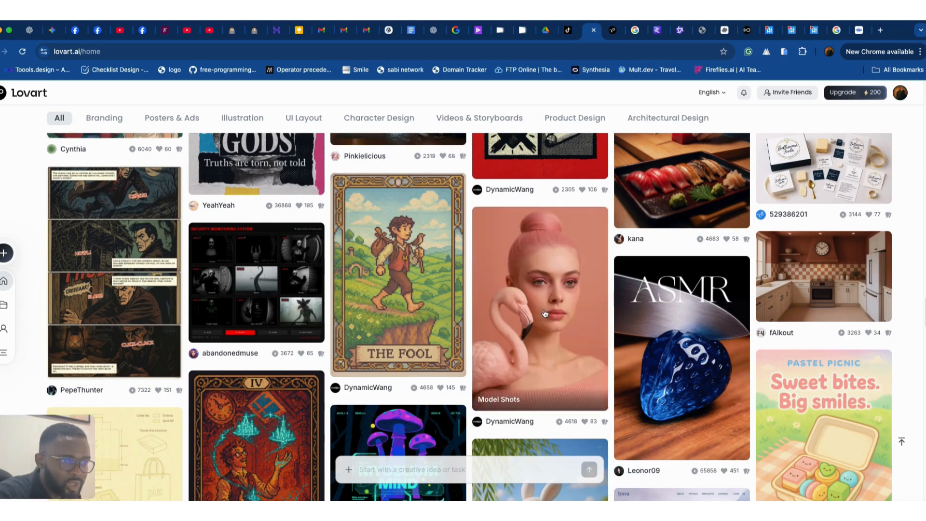
{"action": "left_click", "coordinate": [538, 308]}
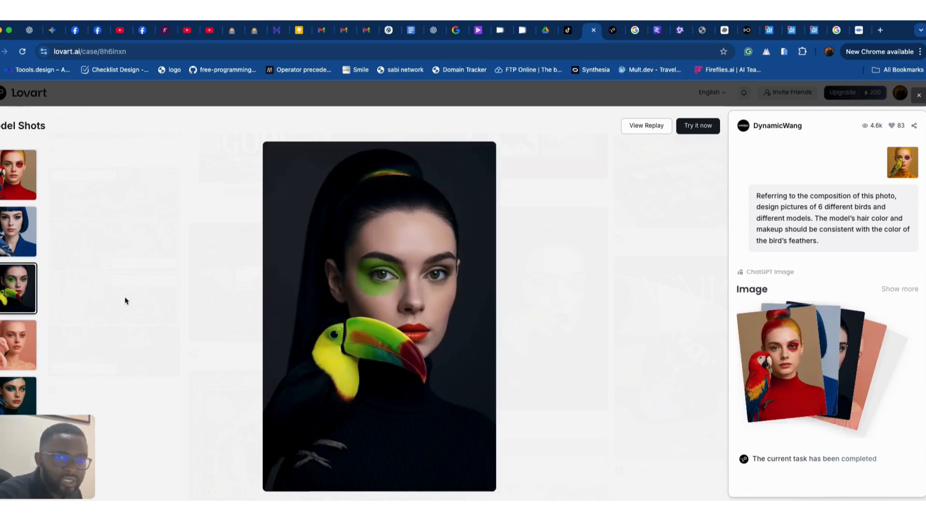
{"action": "left_click", "coordinate": [18, 345]}
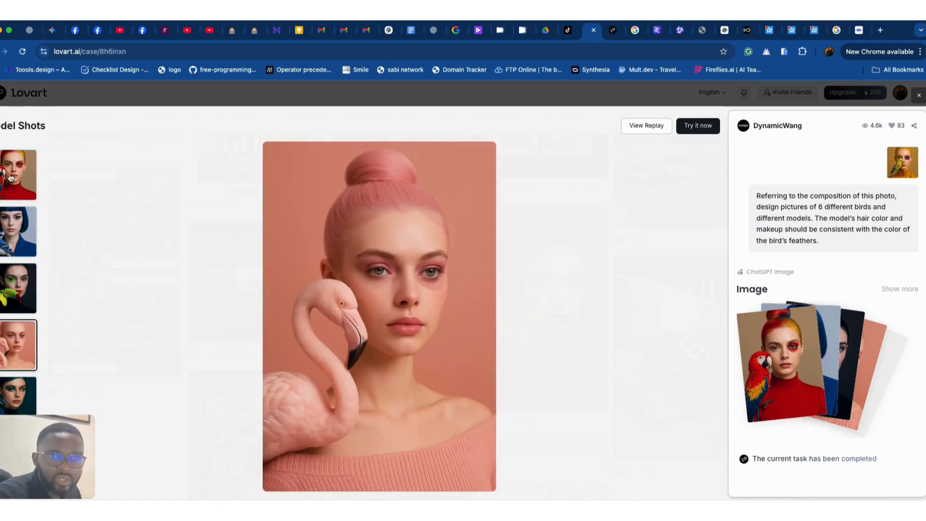
{"action": "left_click", "coordinate": [18, 175]}
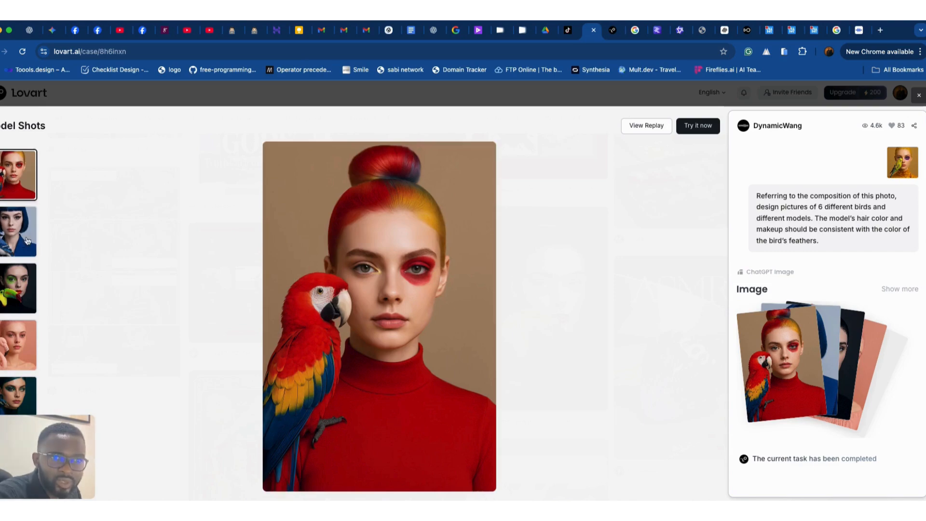
{"action": "left_click", "coordinate": [18, 345]}
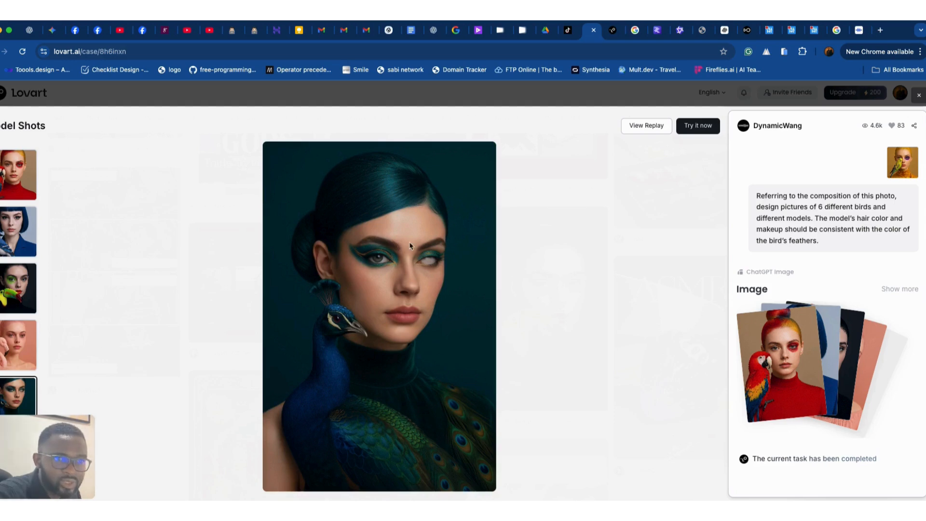
{"action": "left_click", "coordinate": [19, 345]}
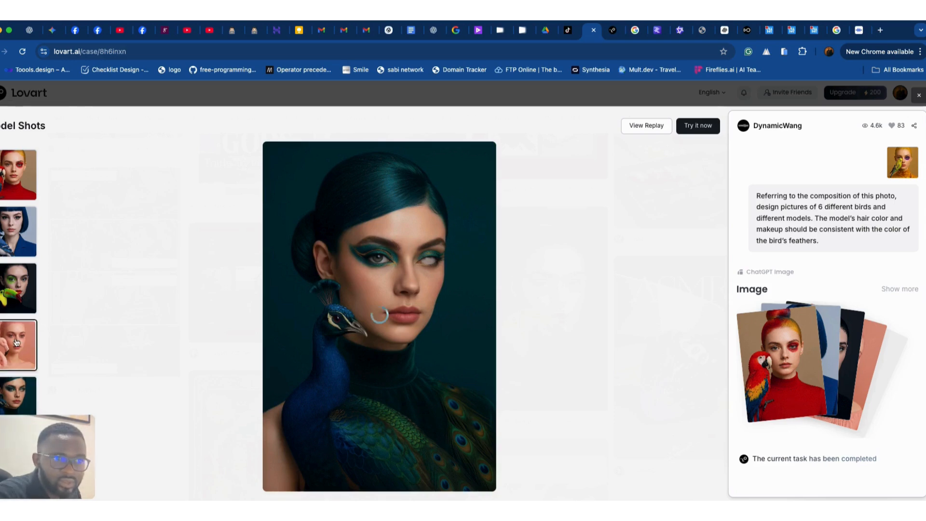
{"action": "left_click", "coordinate": [19, 232]}
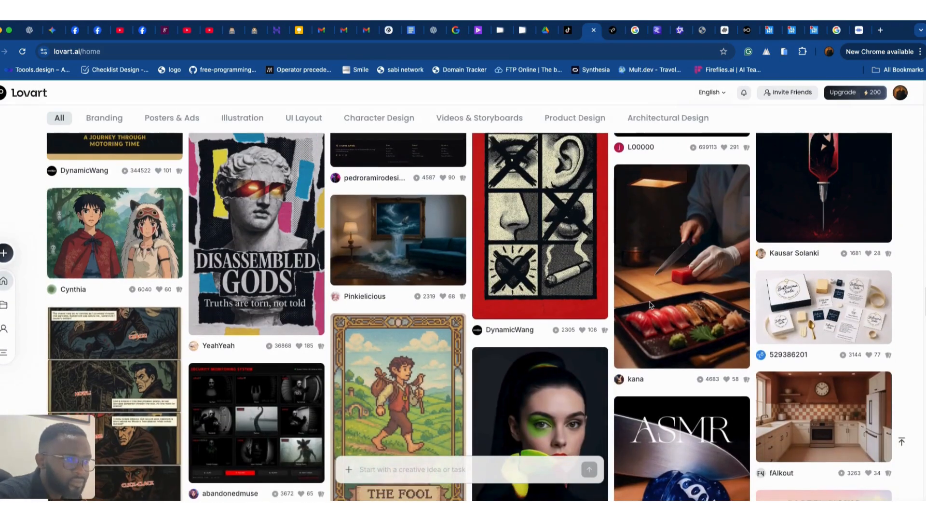
{"action": "left_click", "coordinate": [682, 266]}
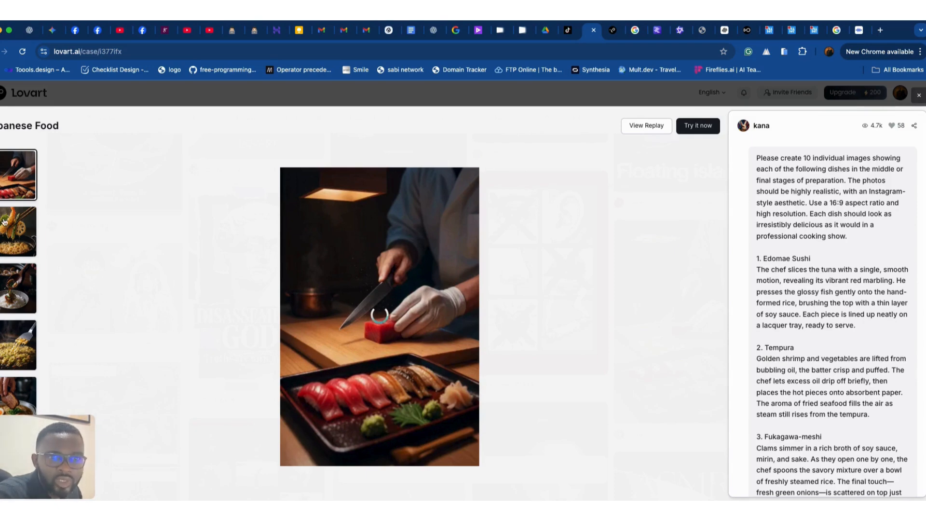
{"action": "left_click", "coordinate": [19, 289]}
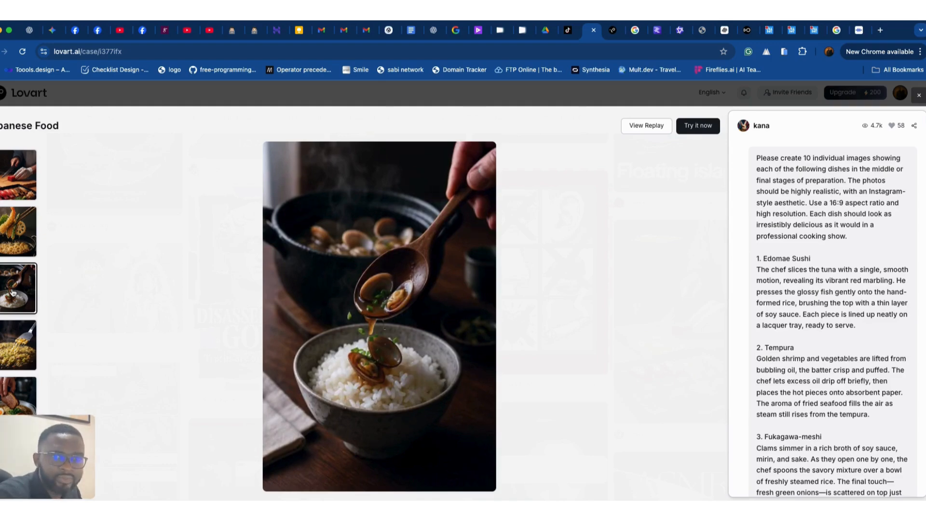
{"action": "left_click", "coordinate": [18, 345]}
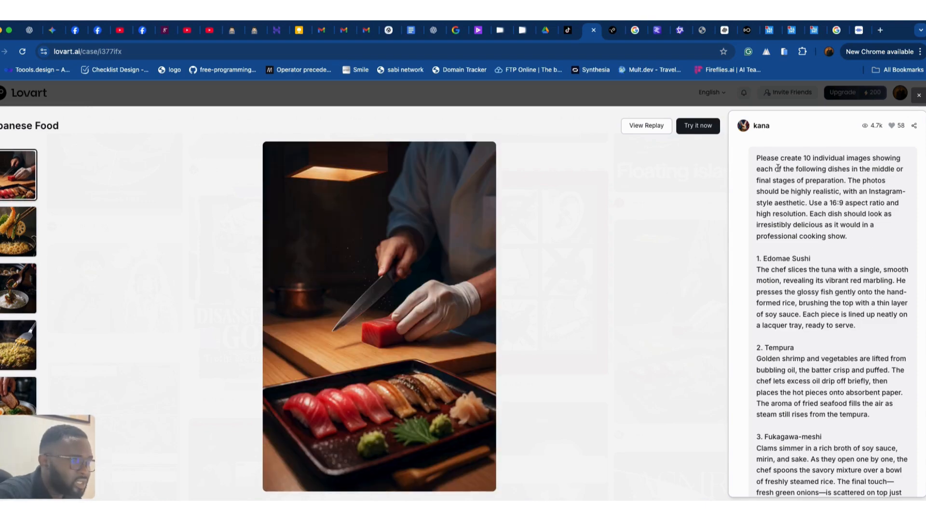
{"action": "scroll", "scroll_direction": "down", "scroll_amount": 3}
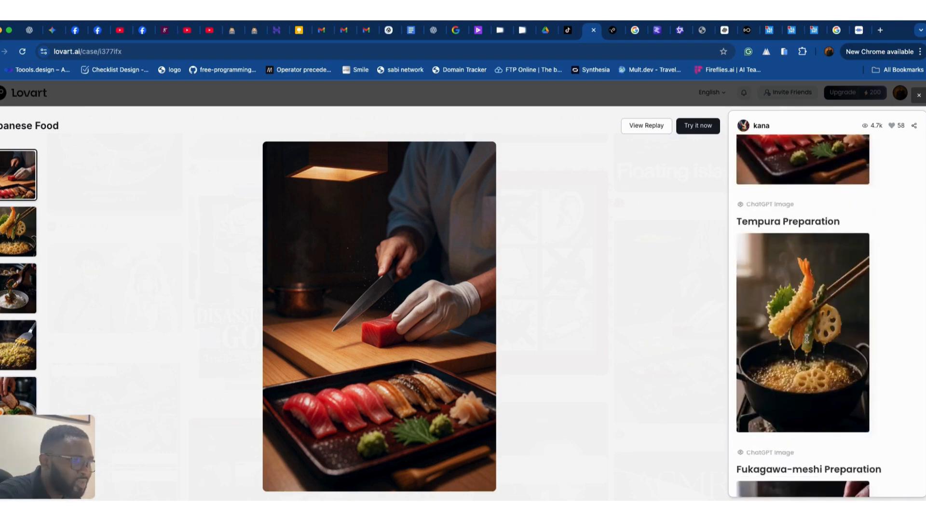
{"action": "scroll", "scroll_direction": "down", "scroll_amount": 3}
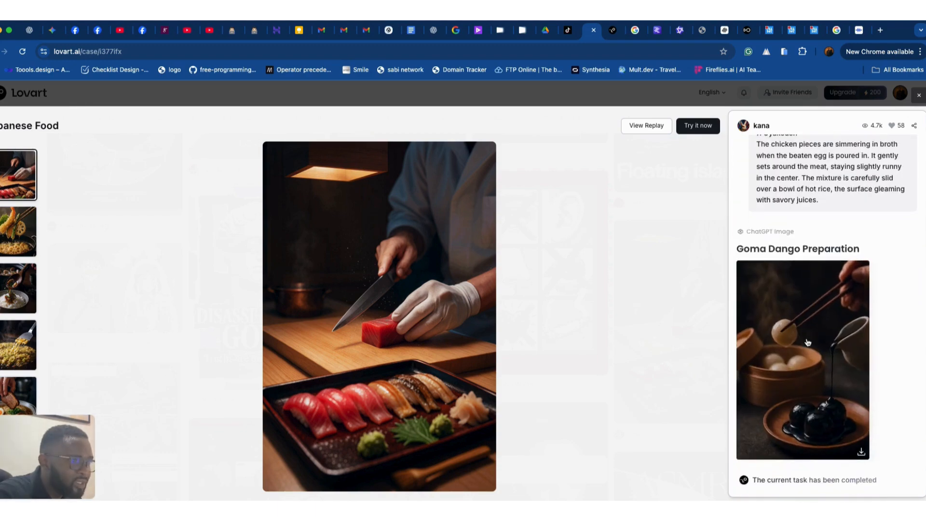
{"action": "scroll", "scroll_direction": "down", "scroll_amount": 3}
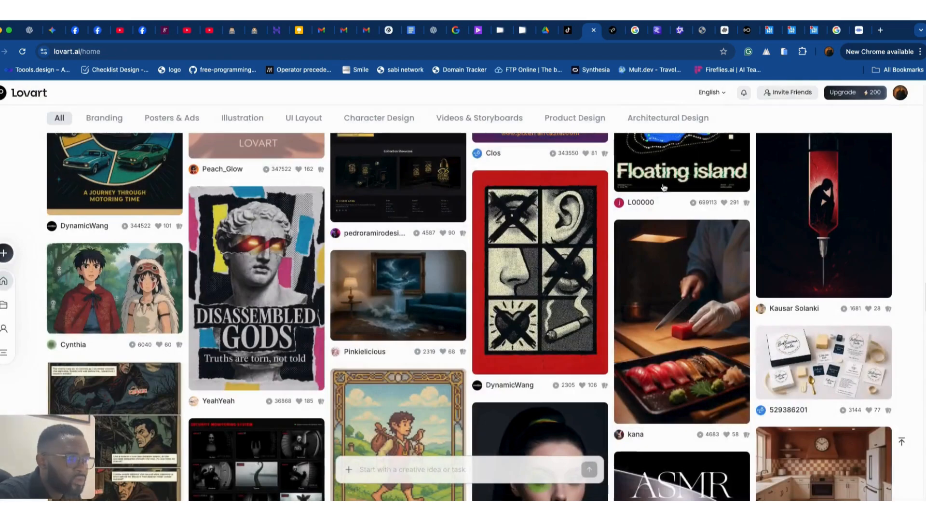
{"action": "scroll", "scroll_direction": "down", "scroll_amount": 3}
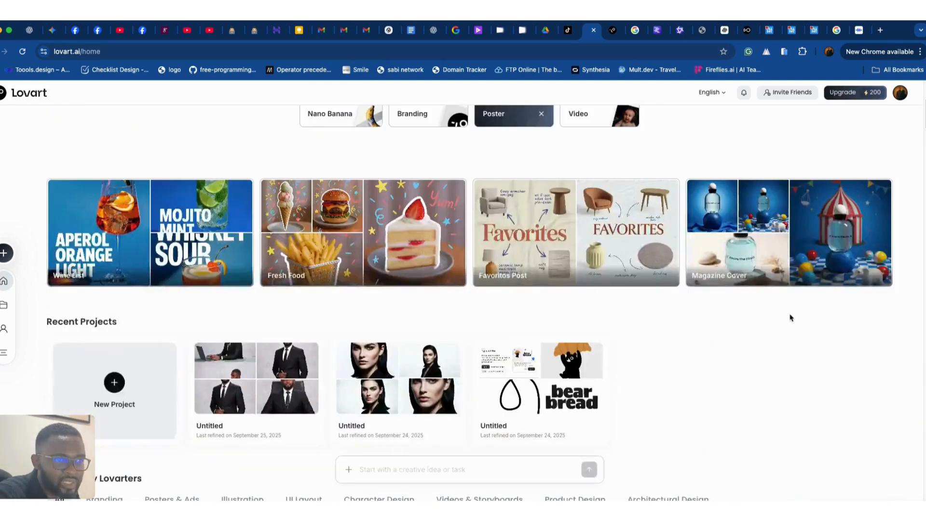
{"action": "scroll", "scroll_direction": "down", "scroll_amount": 3}
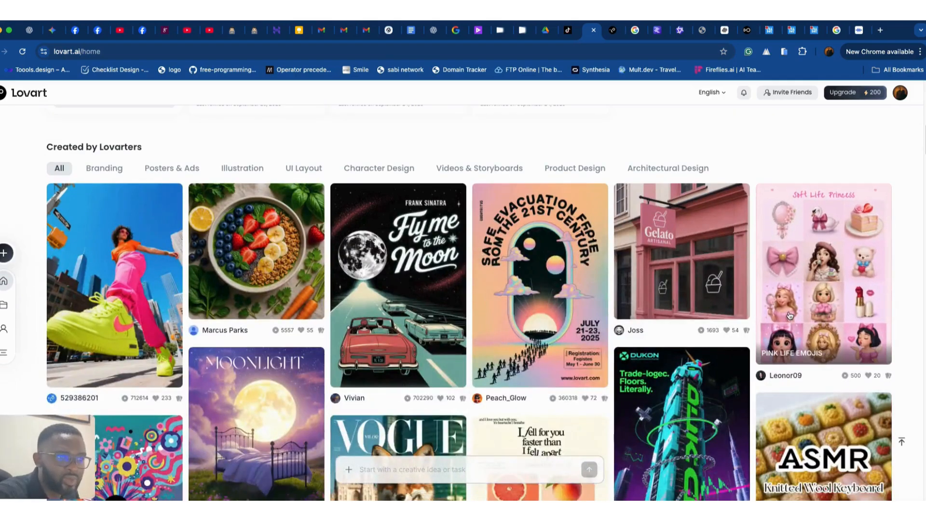
{"action": "scroll", "scroll_direction": "down", "scroll_amount": 3}
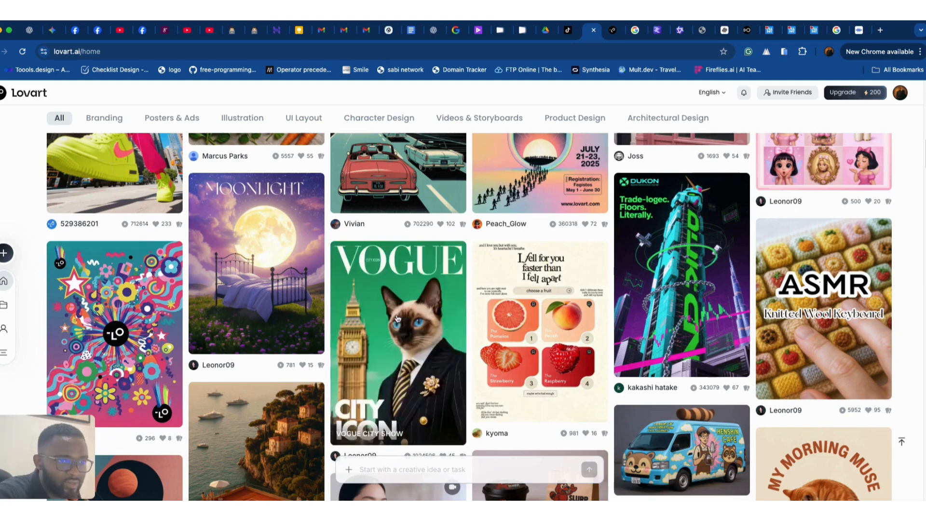
{"action": "left_click", "coordinate": [397, 324]}
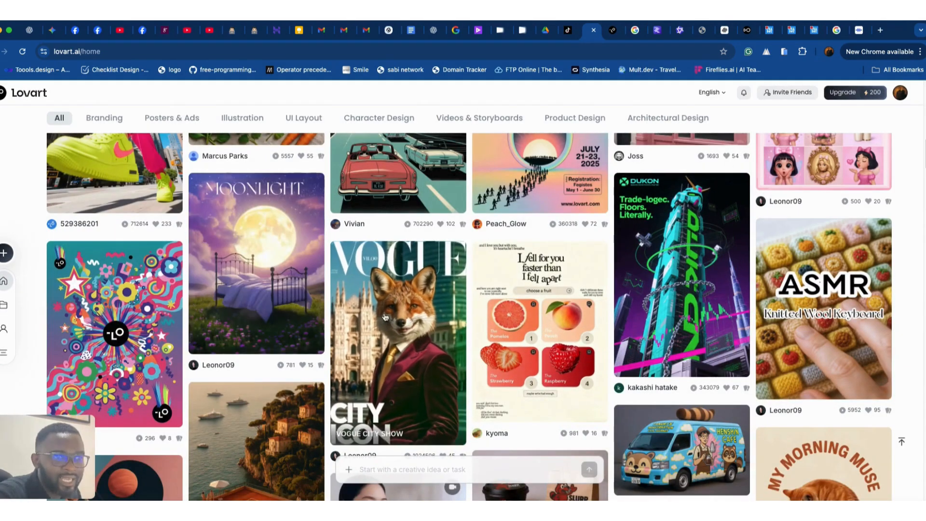
{"action": "scroll", "scroll_direction": "down", "scroll_amount": 3}
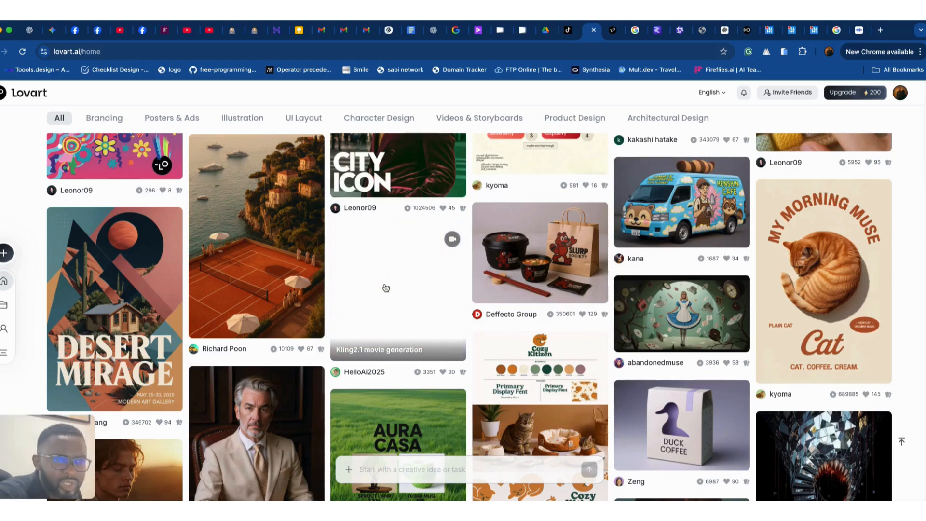
{"action": "scroll", "scroll_direction": "down", "scroll_amount": 3}
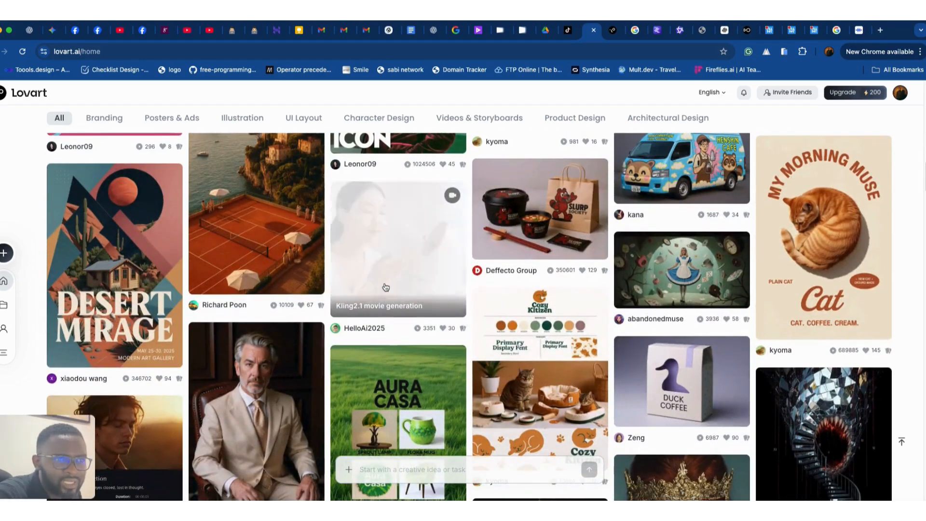
Open the Kling2.1 case, play the steamer video, and view the steamer, box and ESPHER logo clips.
{"action": "left_click", "coordinate": [398, 245]}
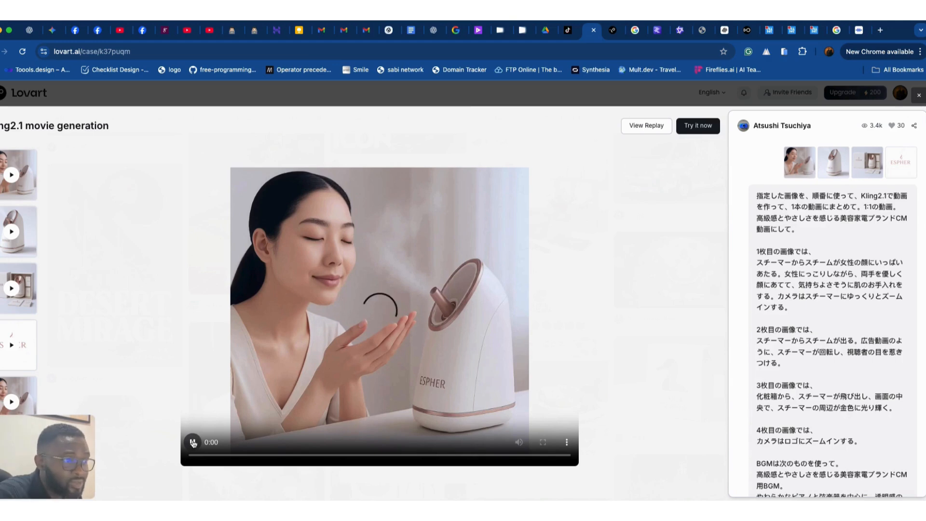
{"action": "left_click", "coordinate": [192, 442]}
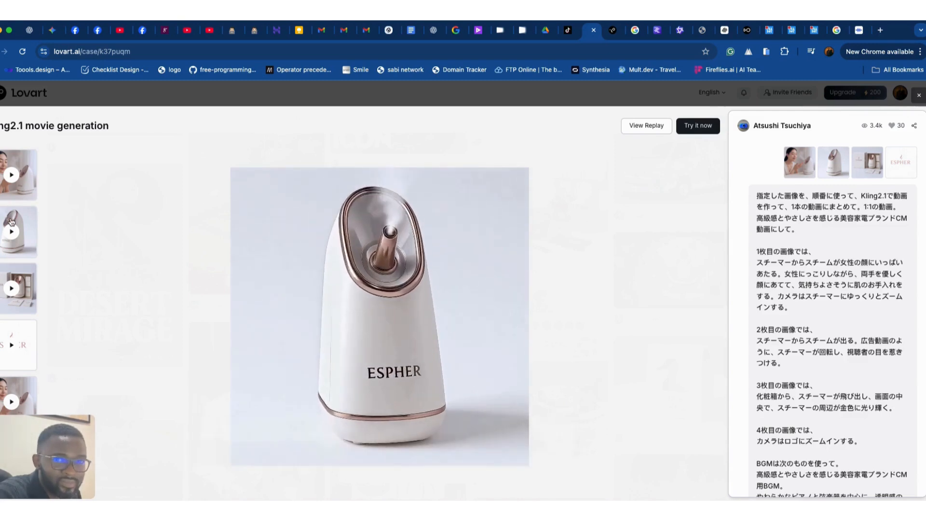
{"action": "left_click", "coordinate": [11, 232]}
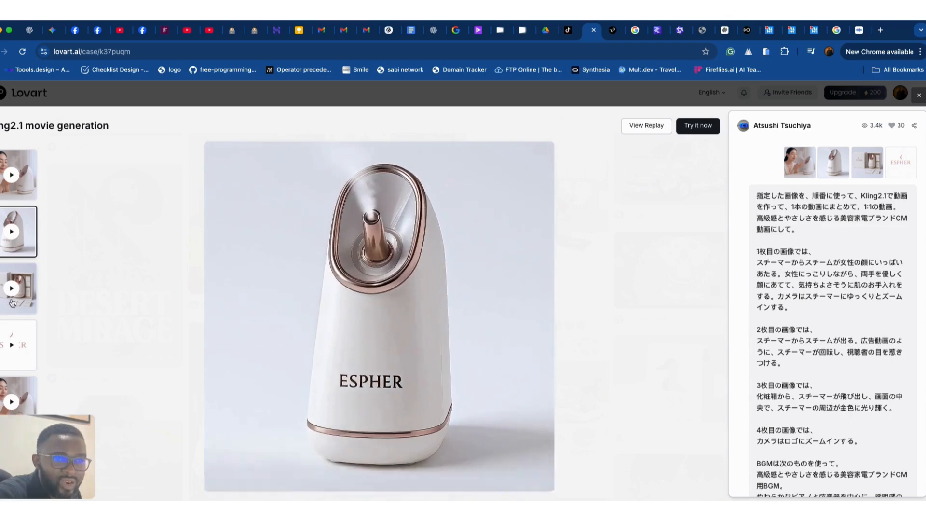
{"action": "left_click", "coordinate": [18, 288]}
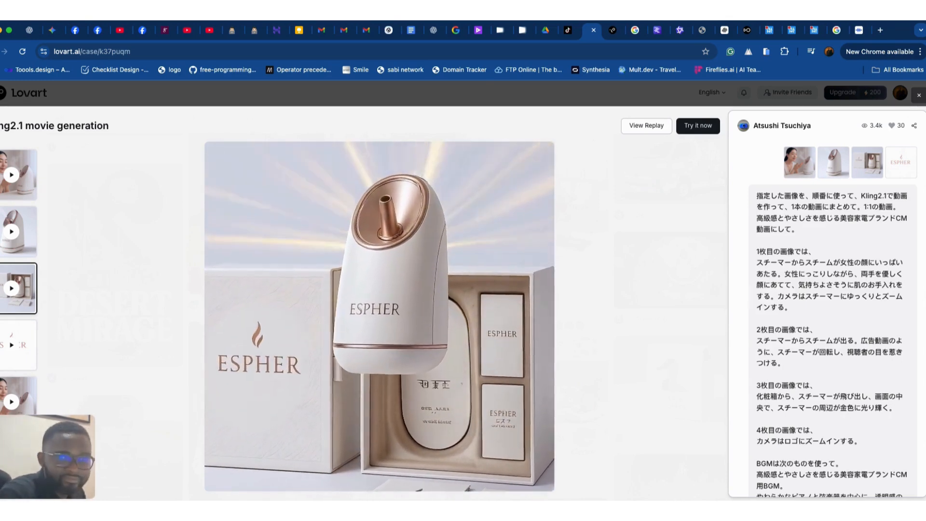
{"action": "left_click", "coordinate": [19, 344]}
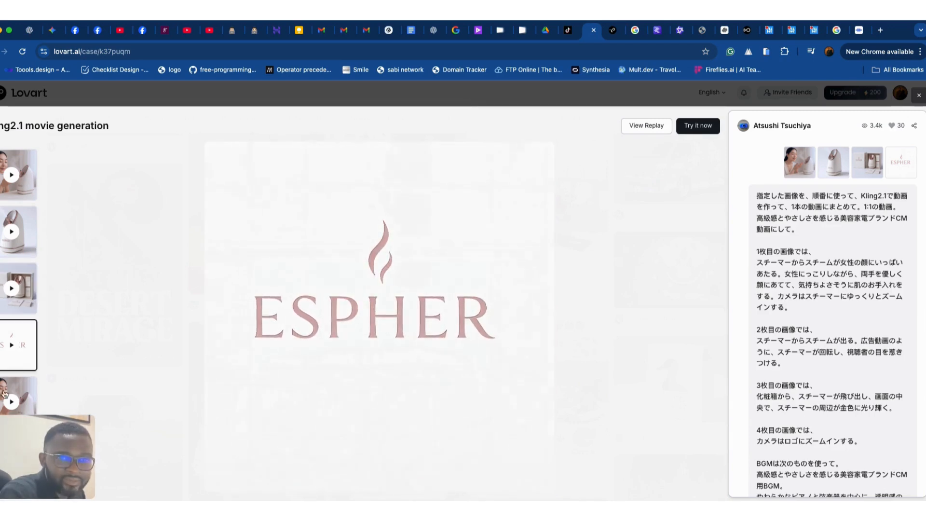